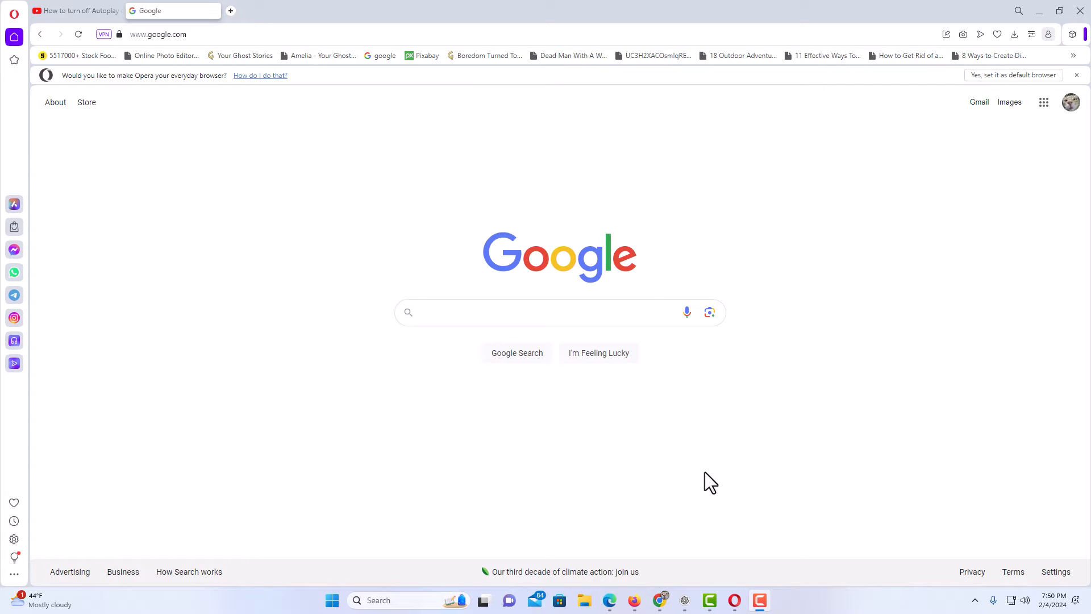
mouse_move(706, 476)
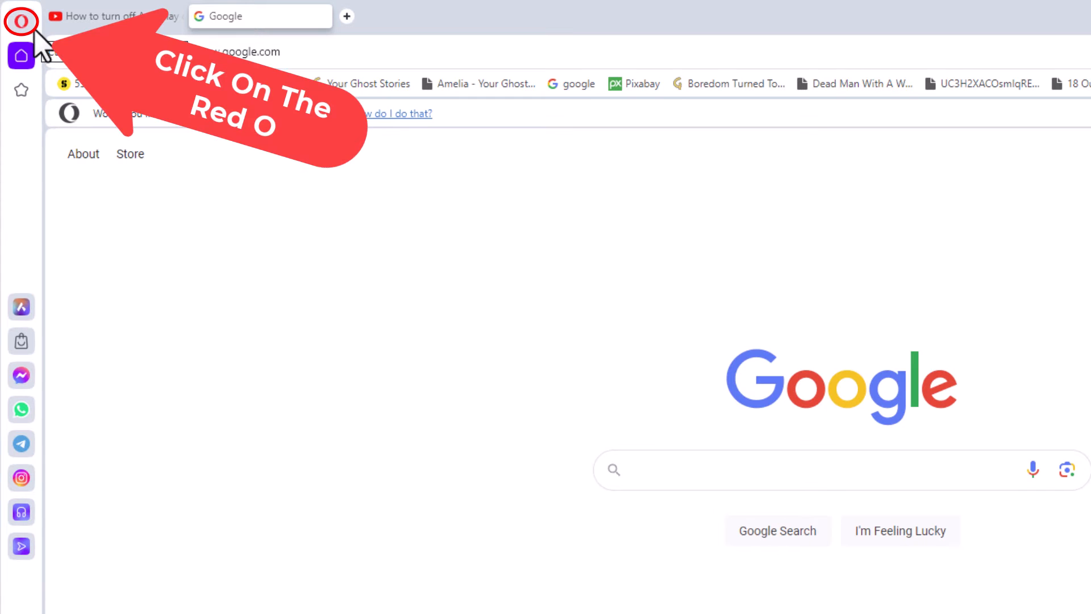
Open Opera's Settings page from the red O menu
left_click(21, 21)
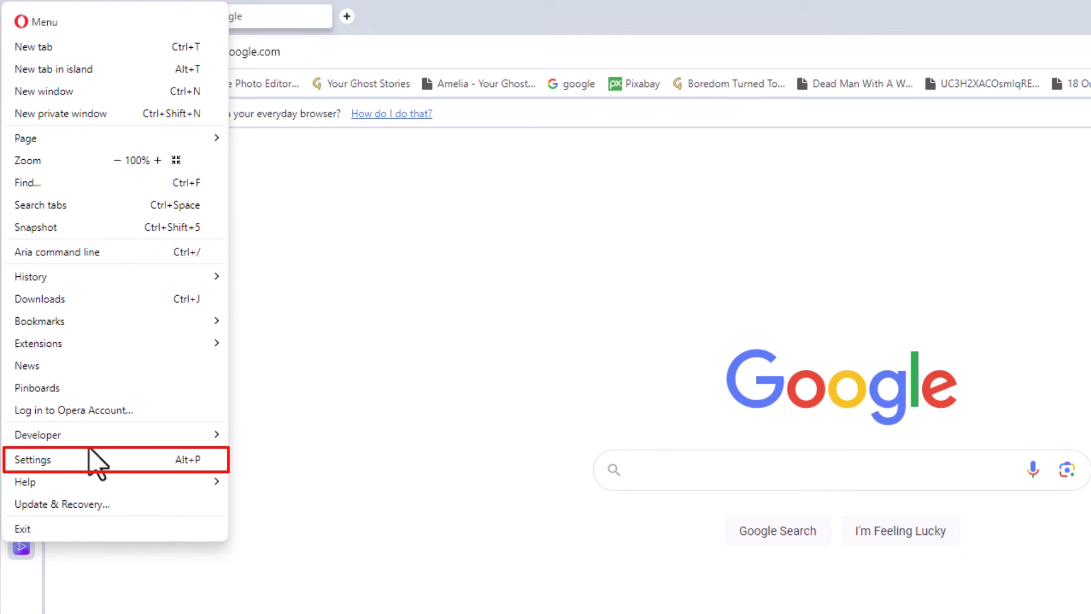
left_click(32, 459)
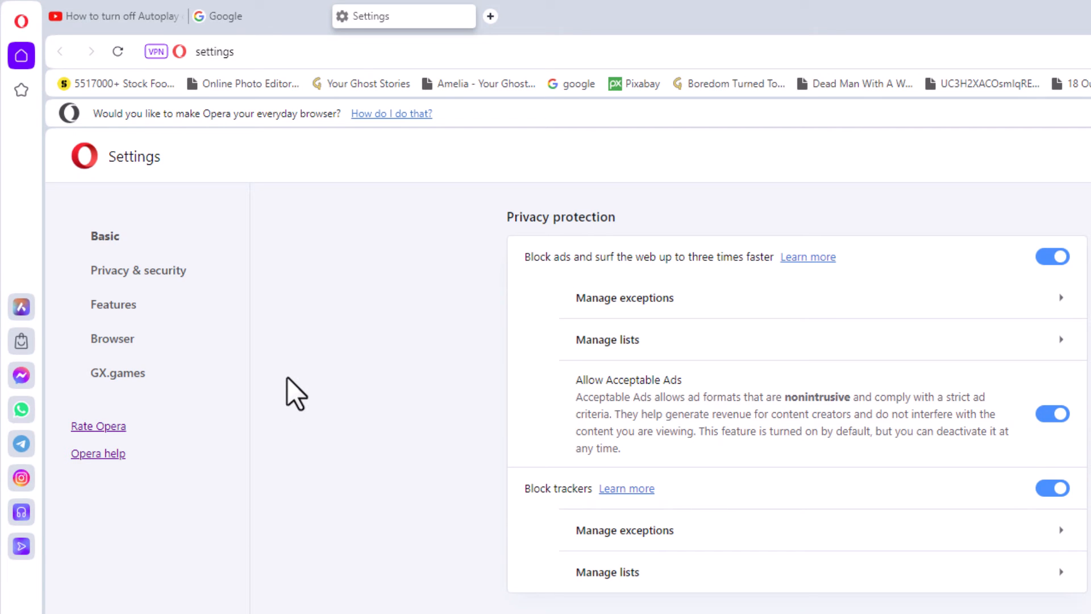
mouse_move(270, 292)
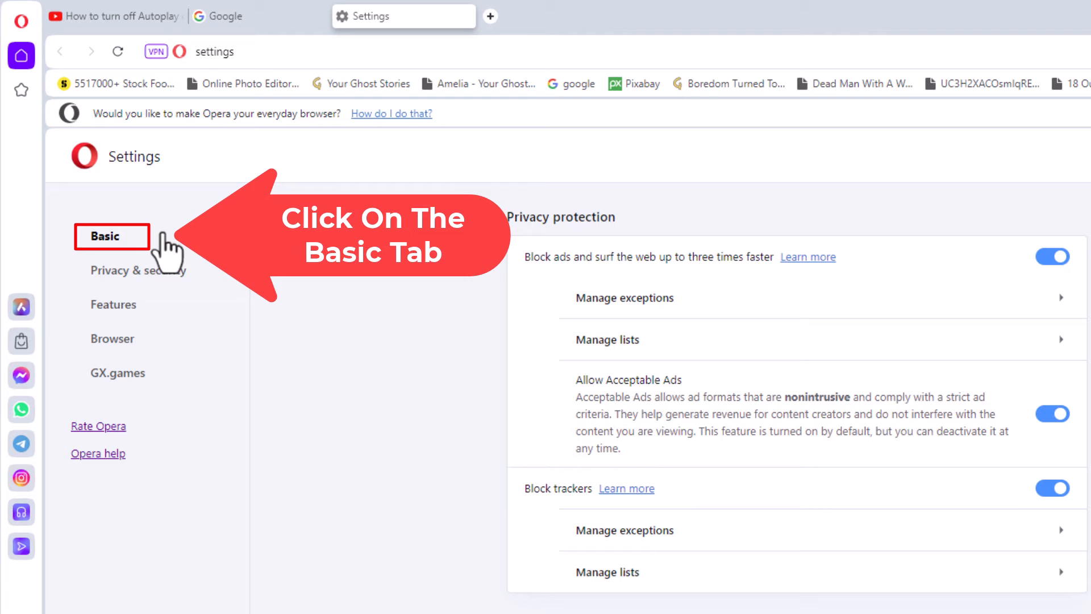
Scroll down and expand the Advanced settings section
scroll("down", 3)
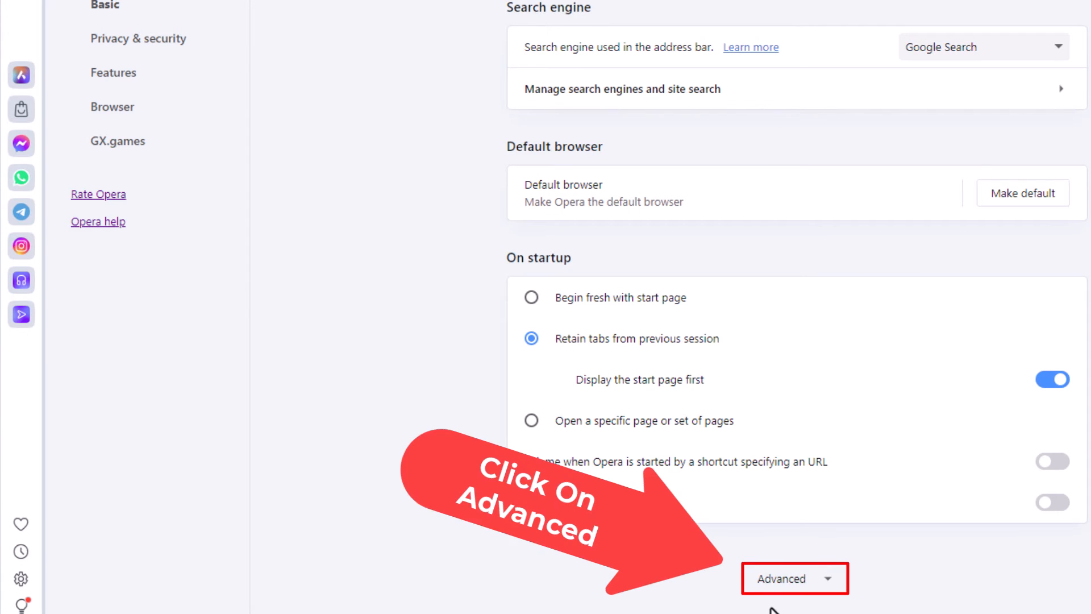
left_click(781, 579)
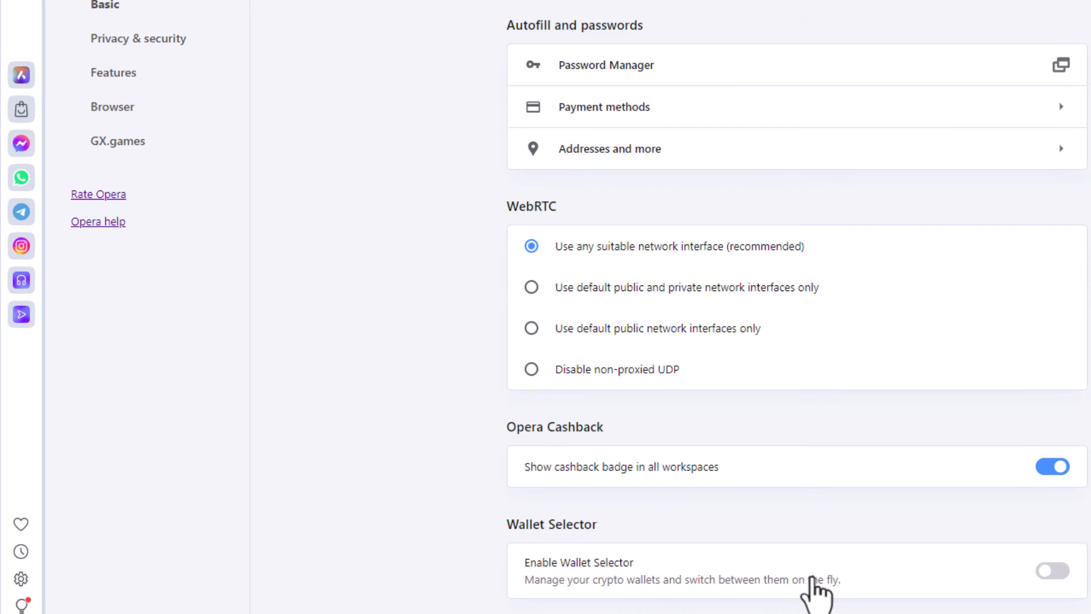
Scroll through the advanced settings down to the System section
scroll("down", 3)
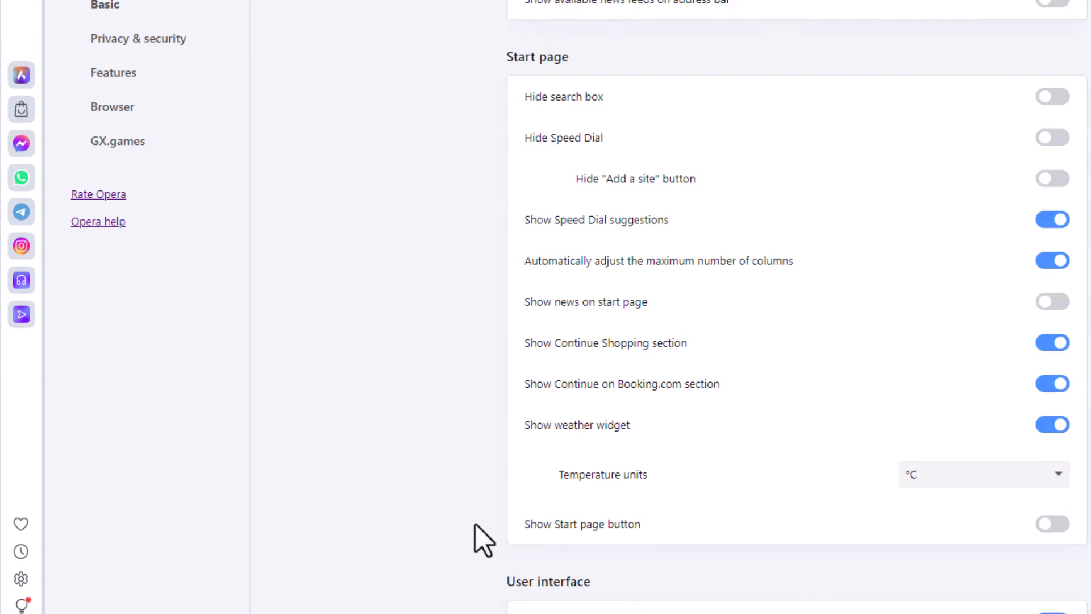
scroll("down", 3)
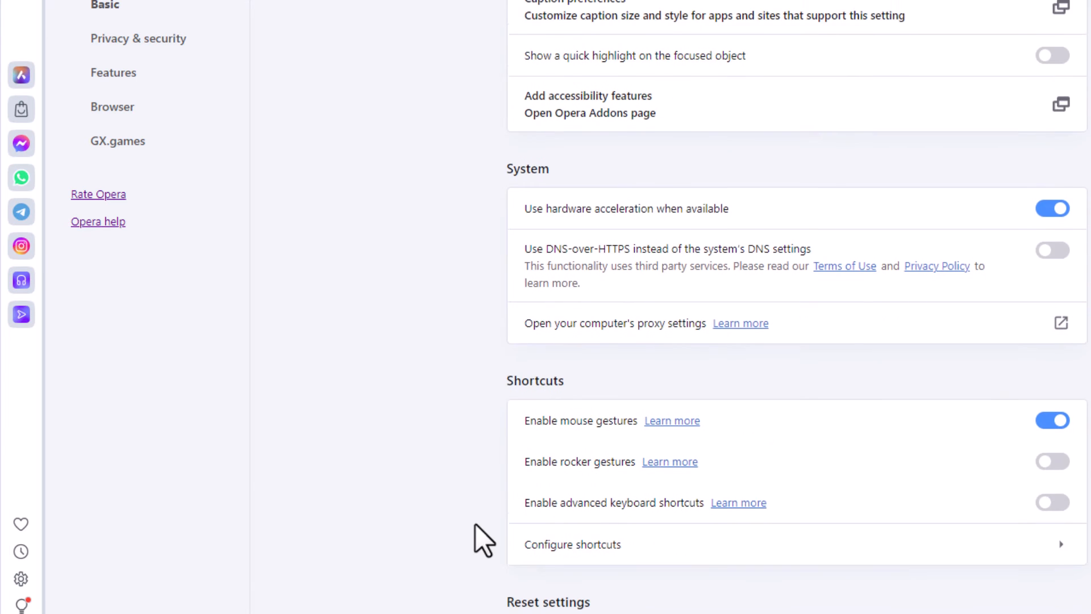
scroll("down", 3)
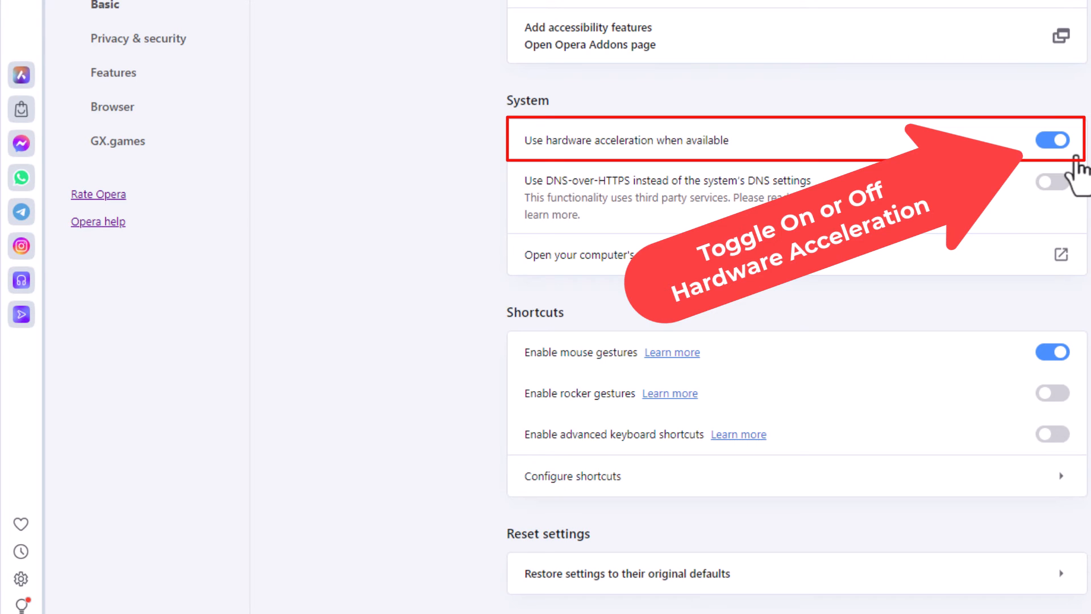
Switch 'Use hardware acceleration when available' off, so the Relaunch button appears
left_click(1052, 140)
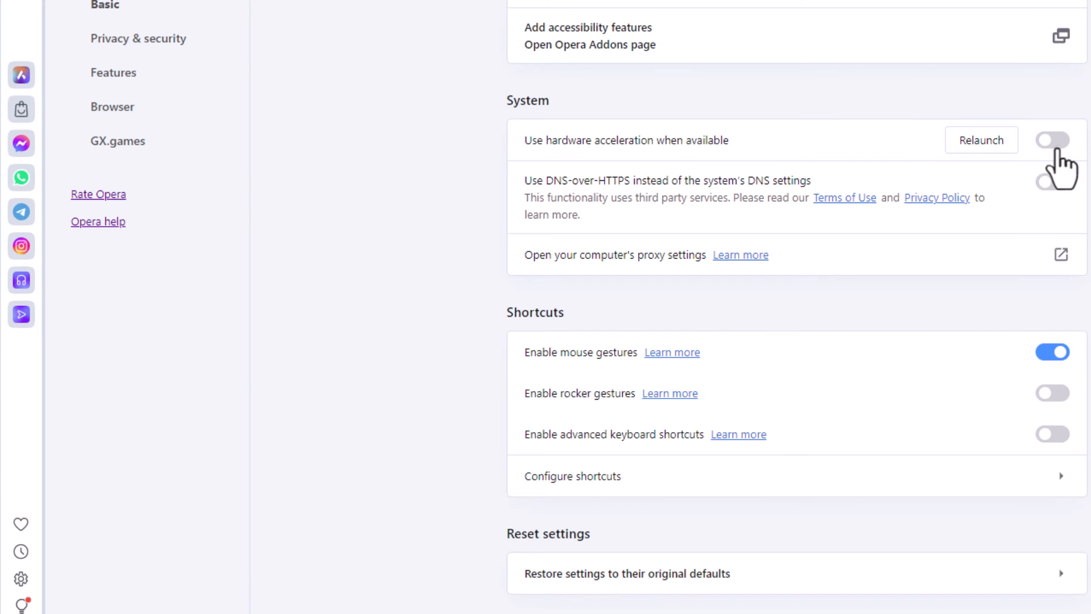
left_click(1054, 140)
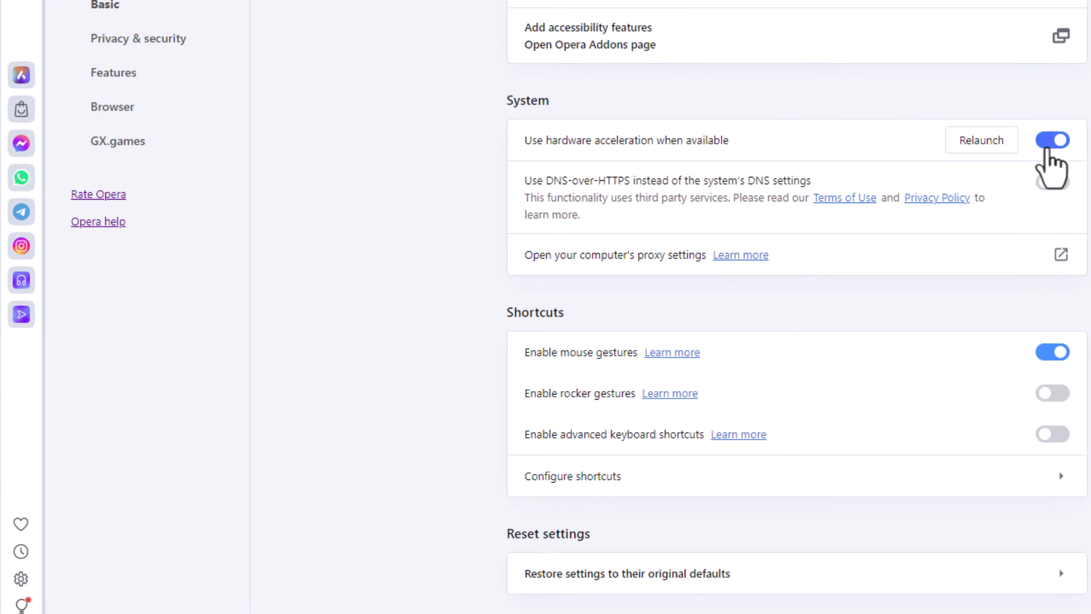
left_click(1052, 140)
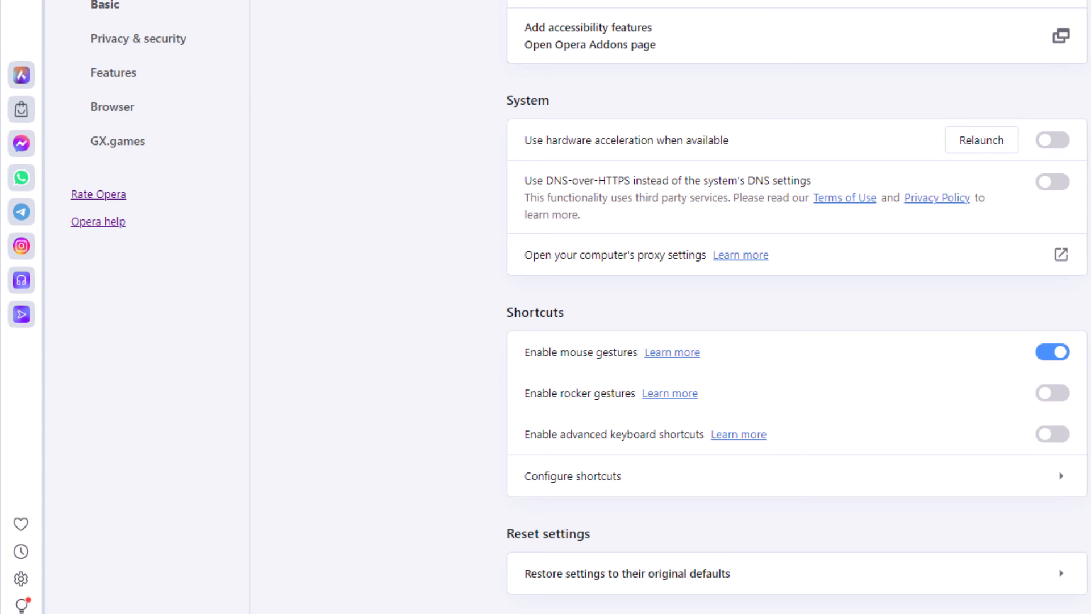